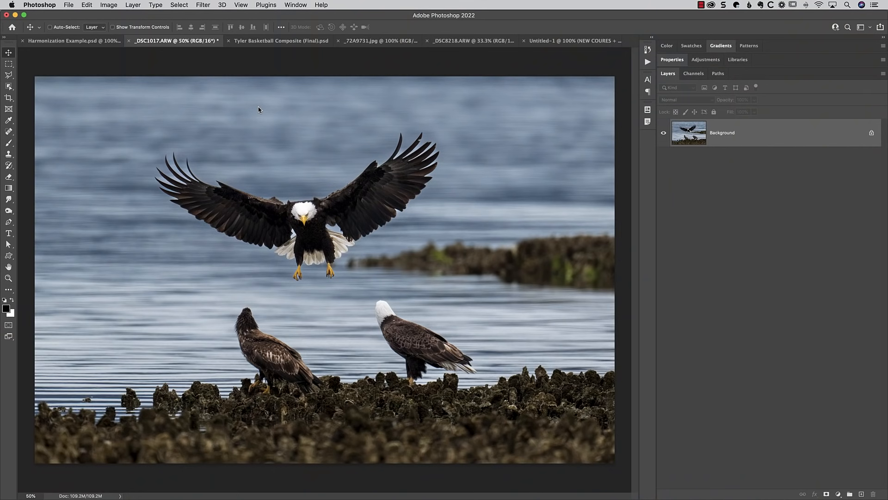
Step: Activate the Object Selection Tool so whole objects can be detected automatically
click(9, 87)
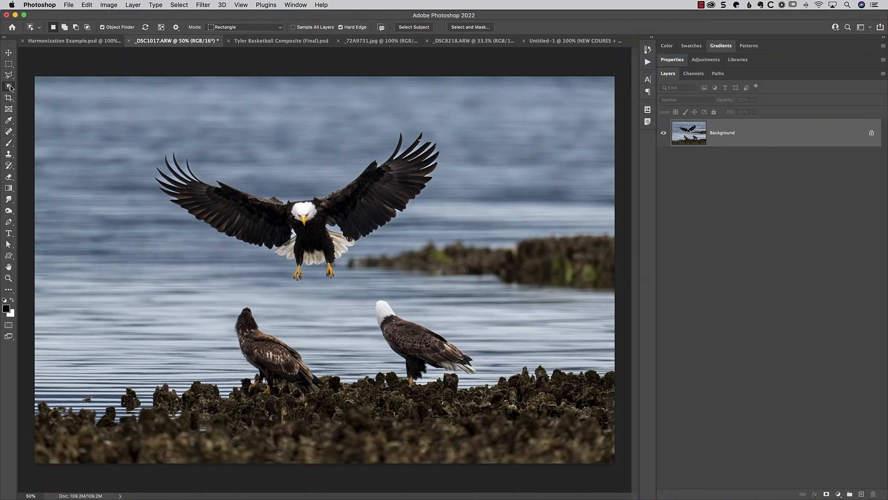
click(10, 86)
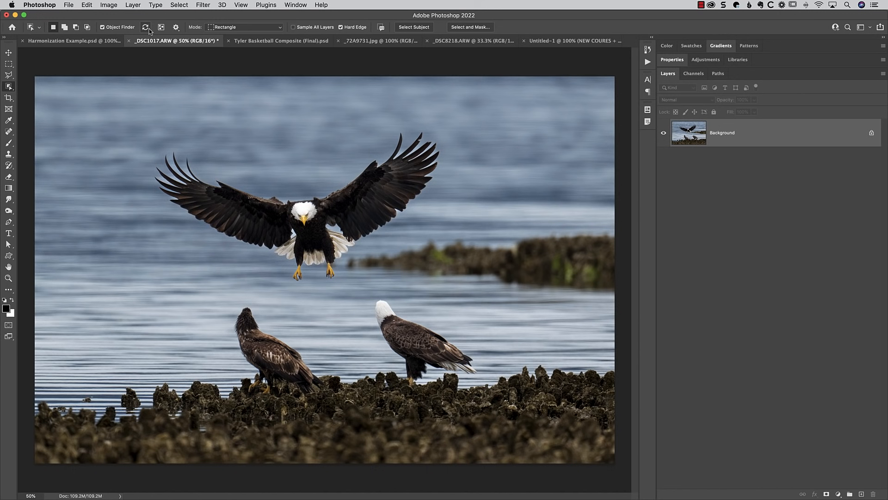
mouse_move(146, 27)
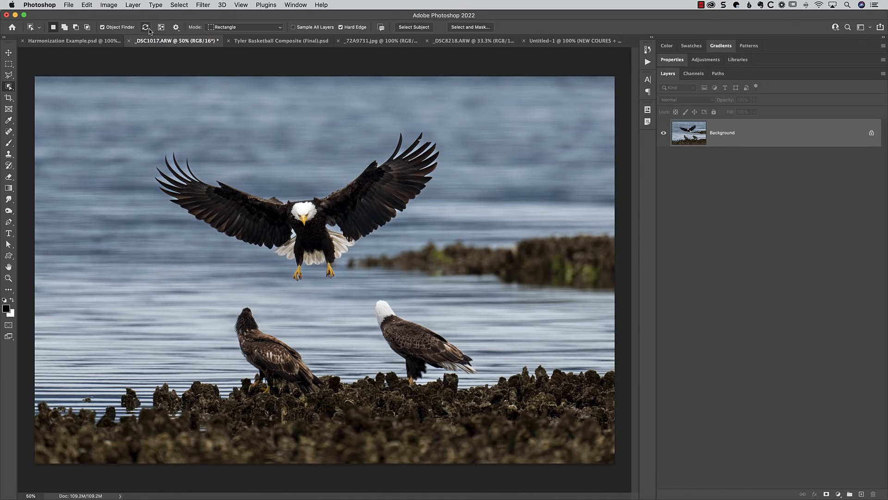
Step: Refresh object detection and select the standing eagle on the left as a whole object
click(274, 349)
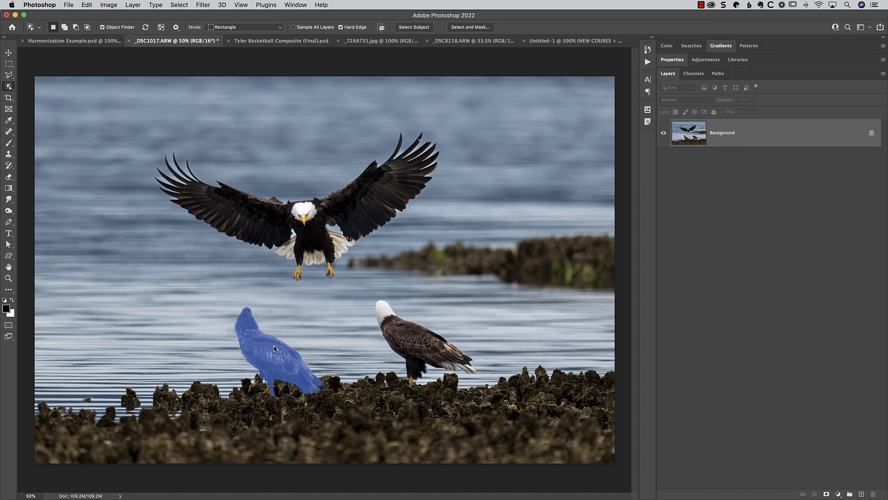
click(339, 216)
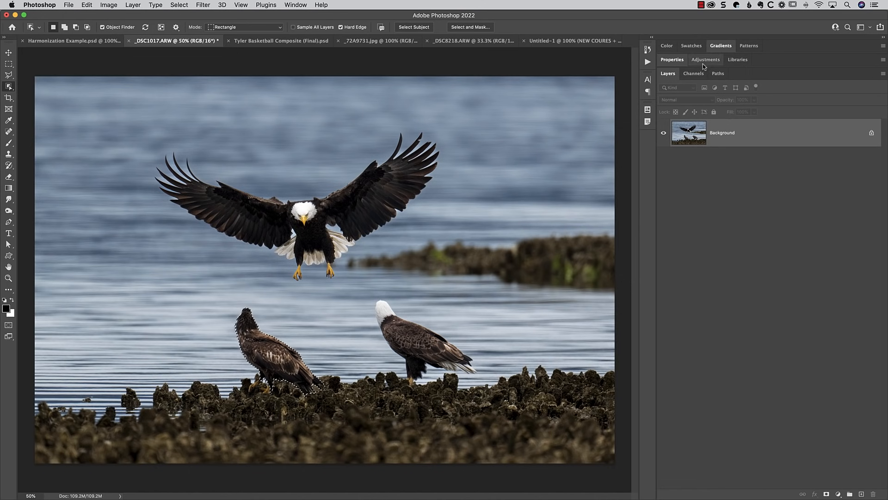
Step: Add a Curves adjustment raised to brighten the selected eagle and show its mask properties
click(705, 59)
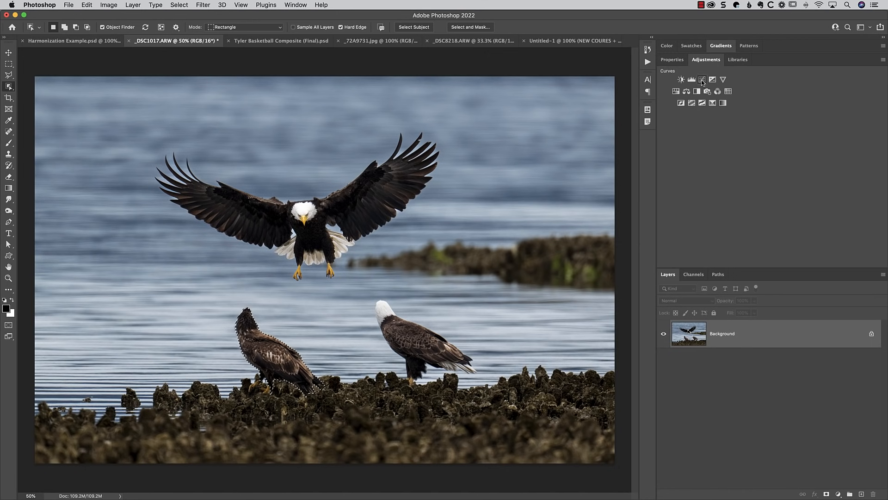
click(702, 79)
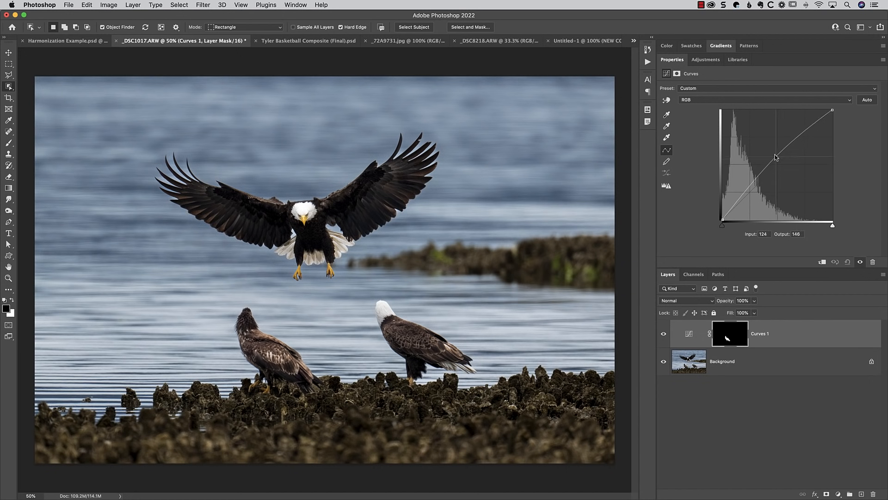
drag(776, 157, 774, 156)
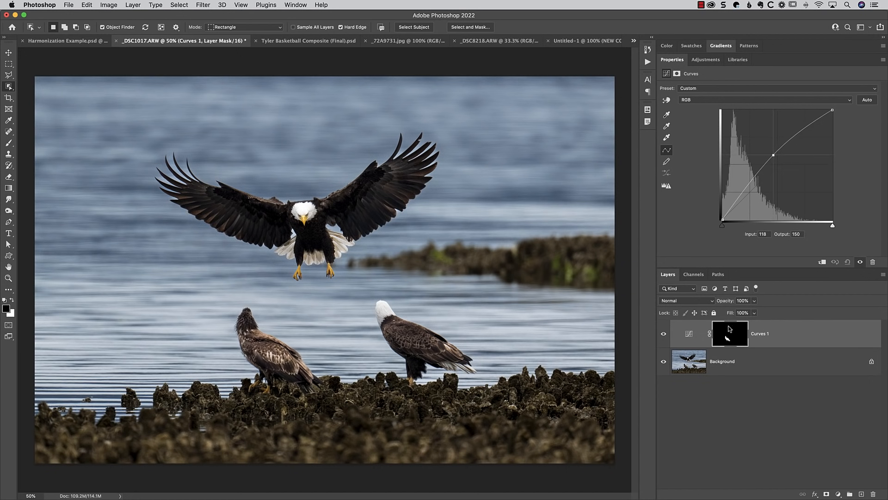
mouse_move(730, 333)
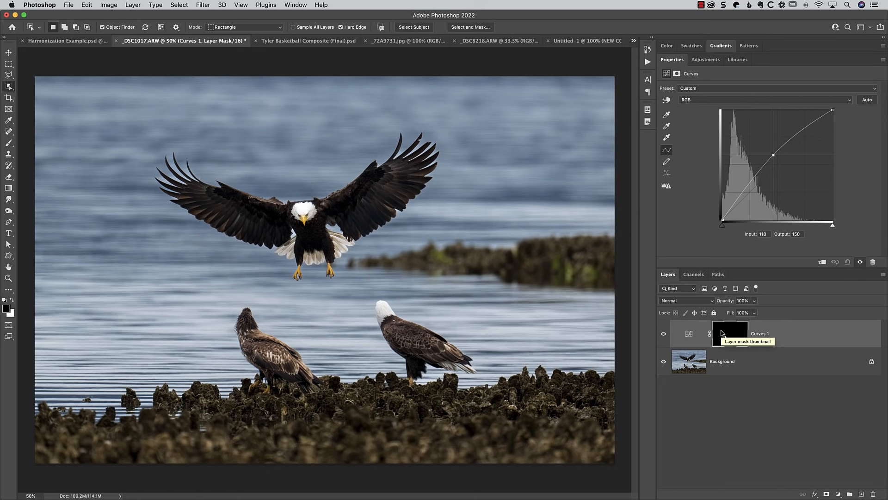
mouse_move(725, 335)
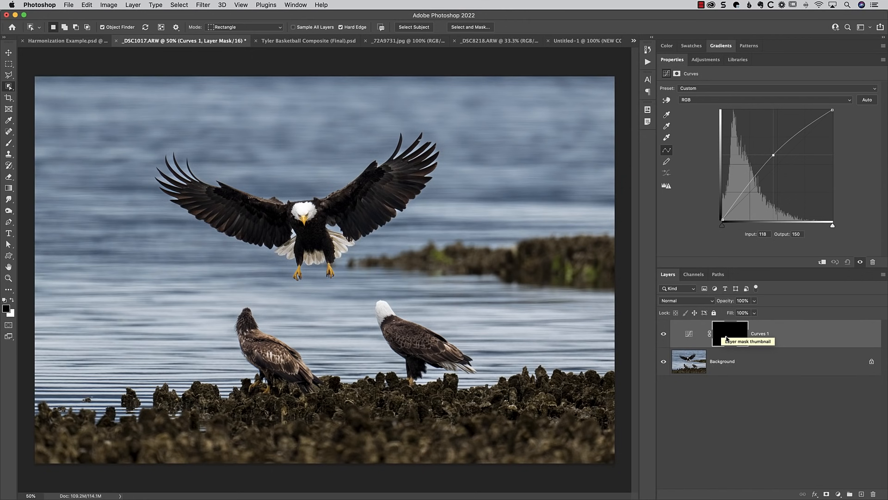
click(730, 333)
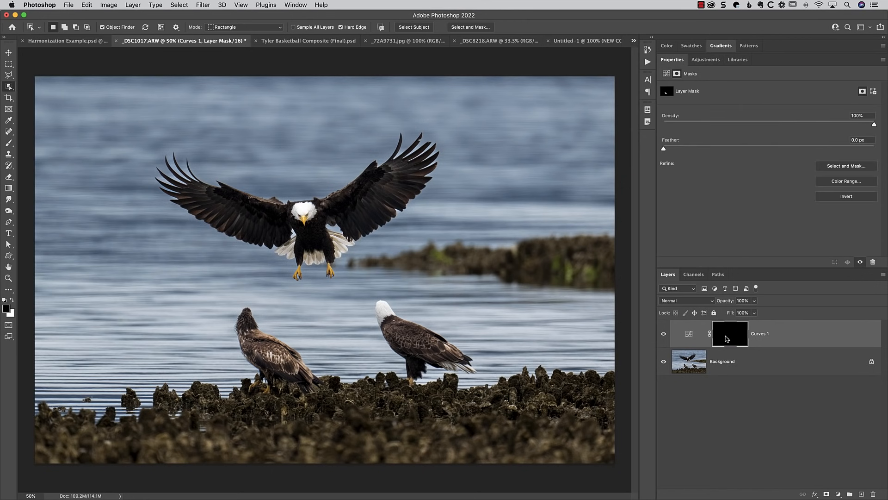
mouse_move(497, 319)
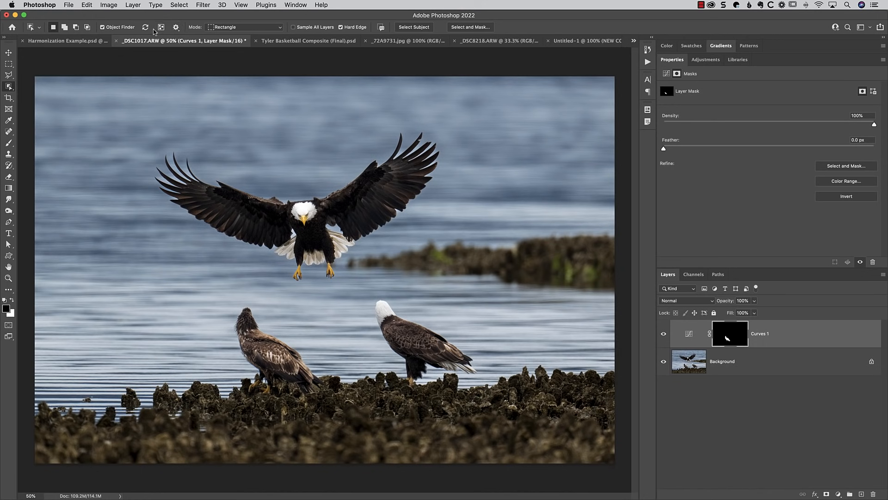
Step: Show the Object Finder detection settings from the options bar gear
click(175, 27)
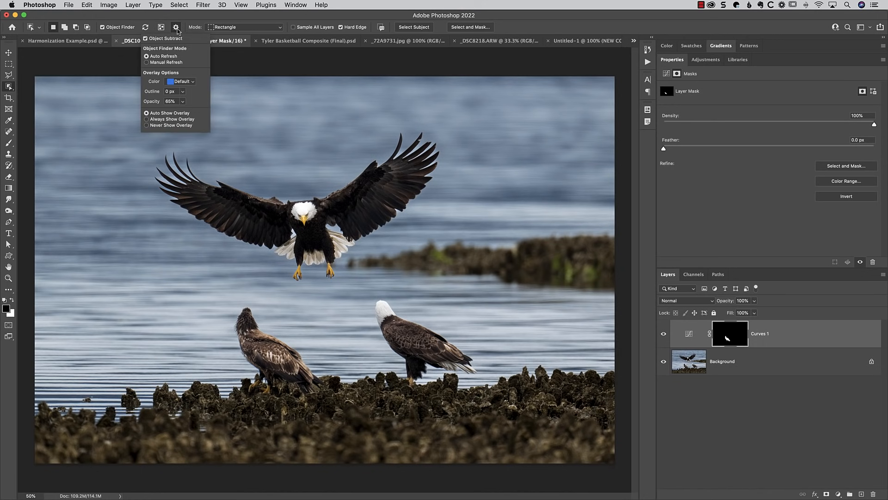
mouse_move(167, 64)
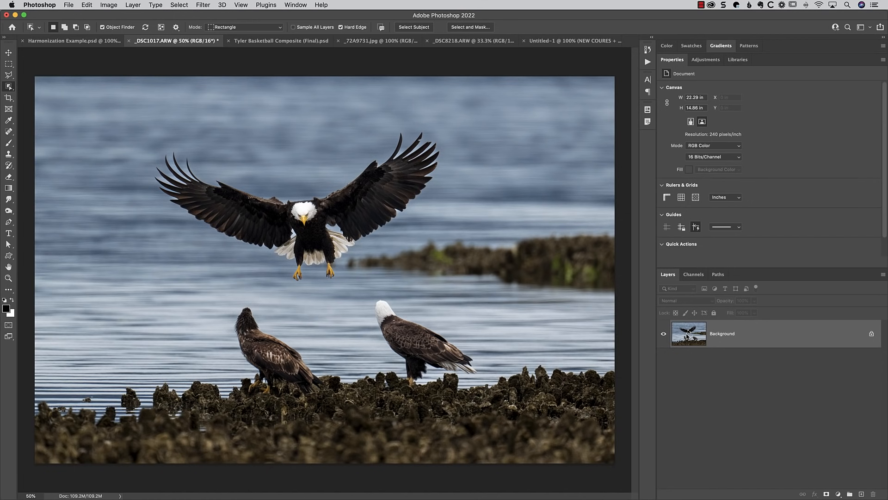
mouse_move(654, 278)
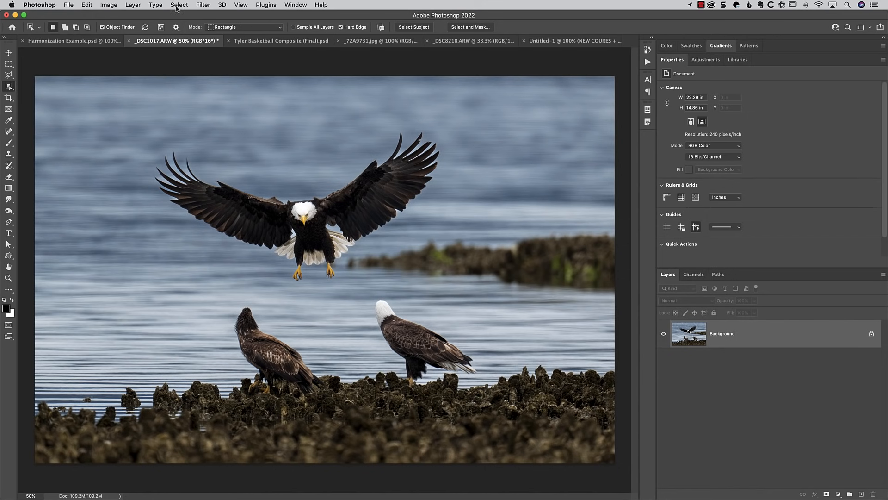
Step: Generate masked groups Background Object 1–3, one per detected eagle, via Mask All Objects
click(132, 5)
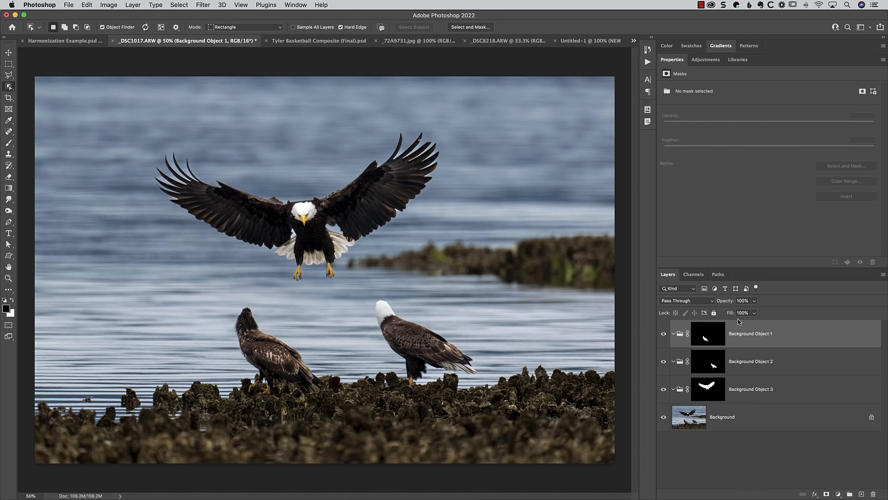
Step: Target the Background Object 3 group mask for the flying eagle and show its properties
click(722, 416)
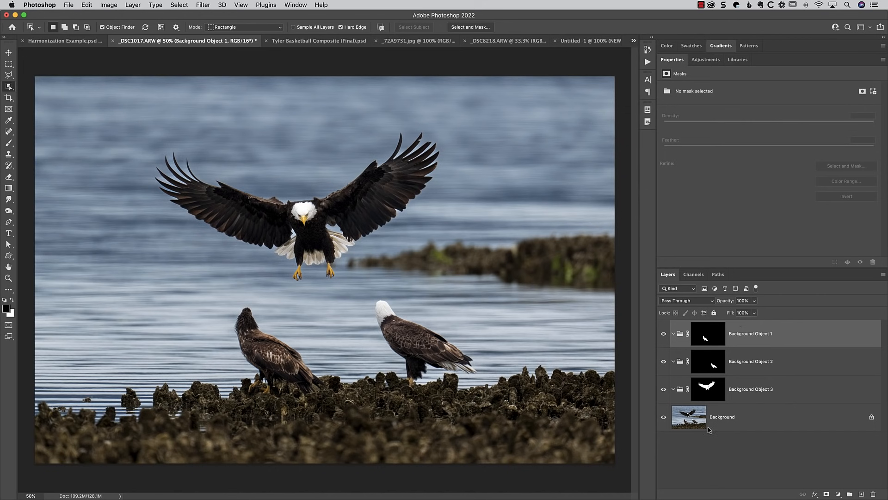
mouse_move(706, 384)
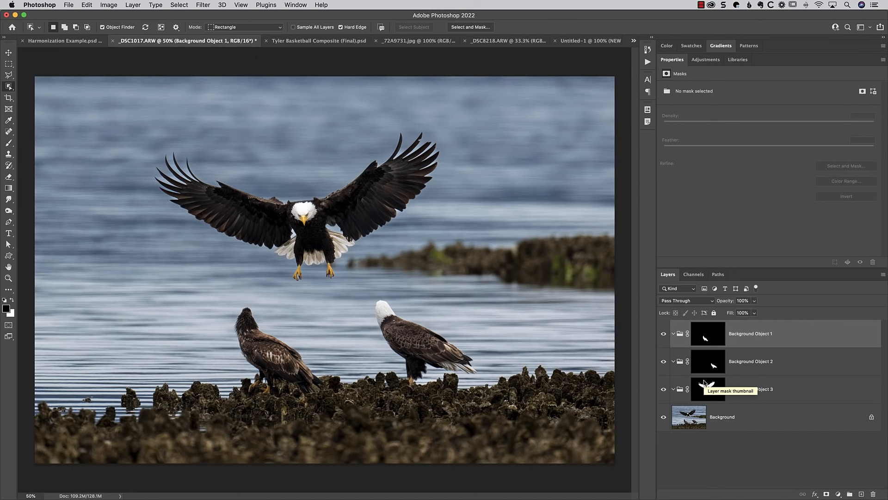
click(708, 389)
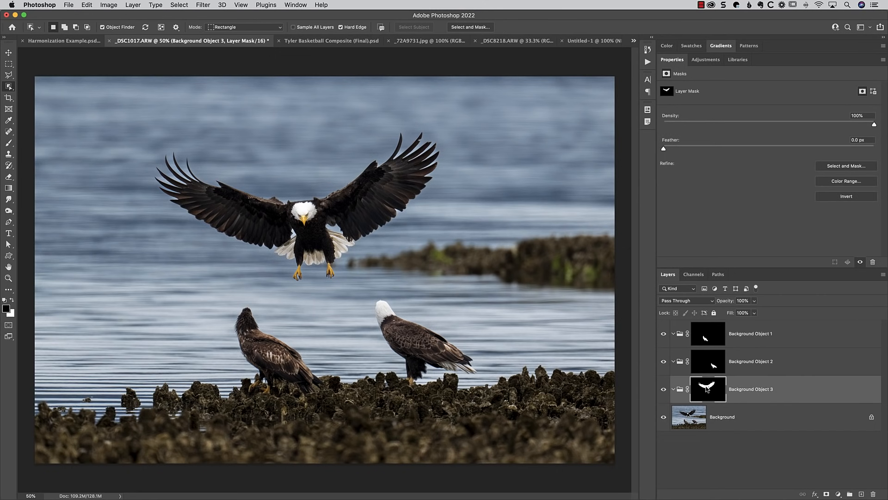
mouse_move(707, 388)
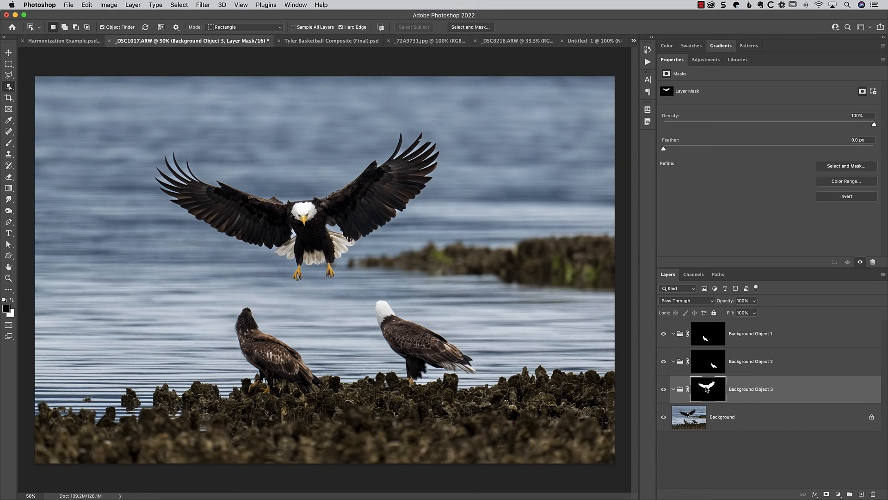
mouse_move(714, 373)
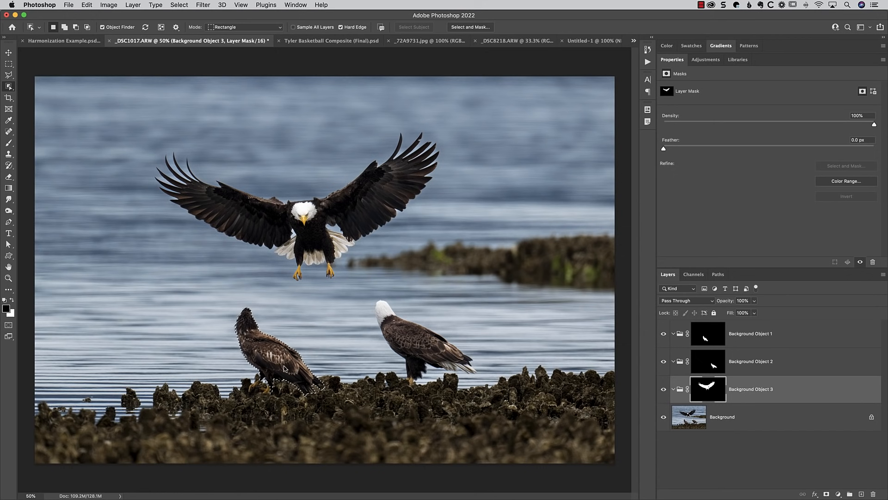
mouse_move(537, 329)
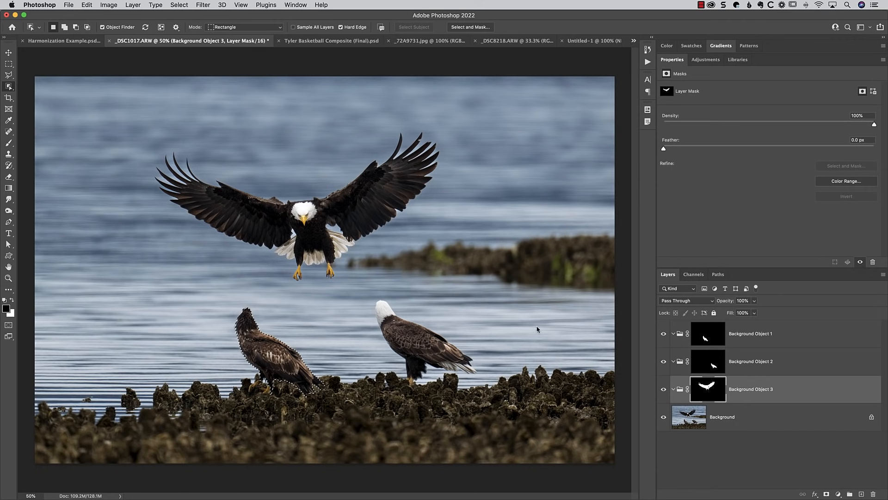